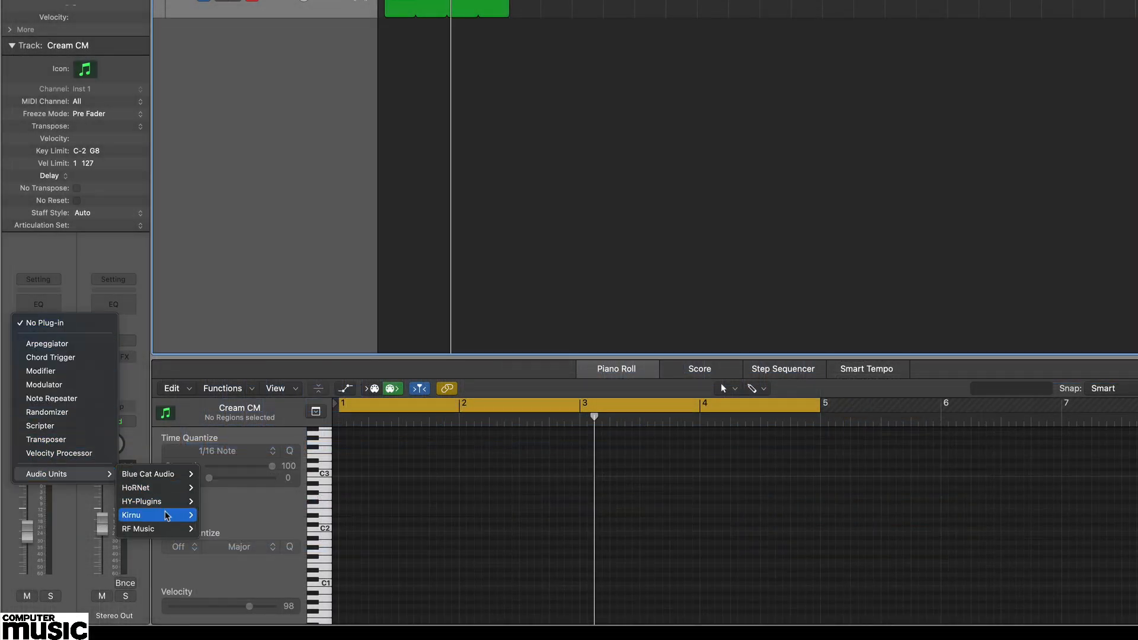
# Insert Audio Units > Kirnu > Cream CM into the track's MIDI FX slot, opening its editor.
pyautogui.click(132, 516)
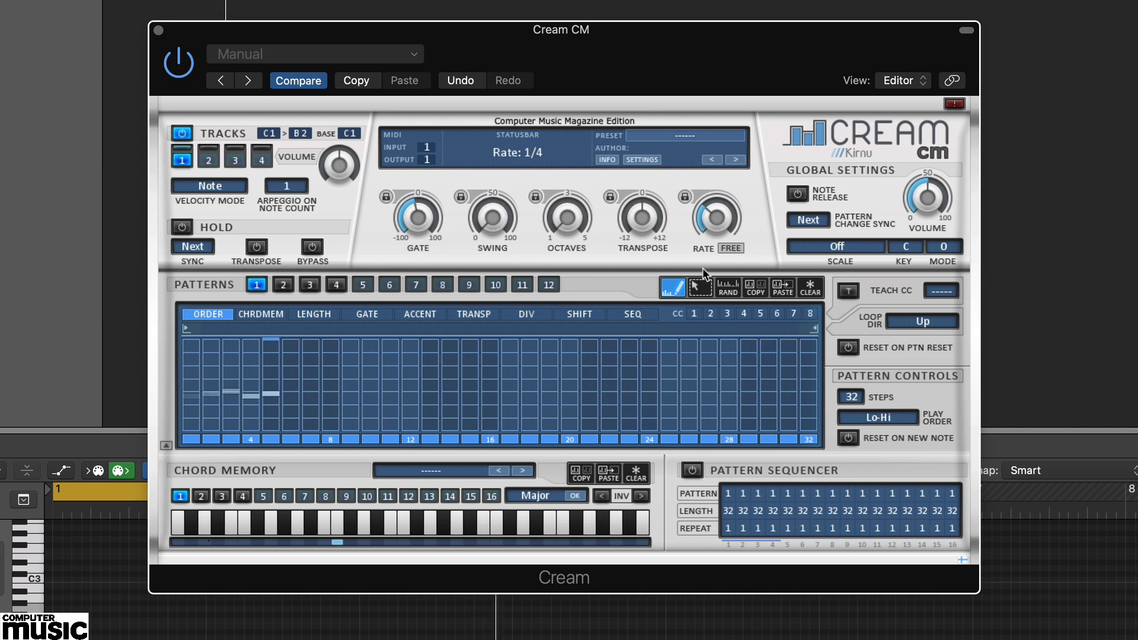
# Draw a rising note-order pattern across the first steps of pattern 1's ORDER lane.
pyautogui.moveTo(715, 218); pyautogui.dragTo(714, 232)
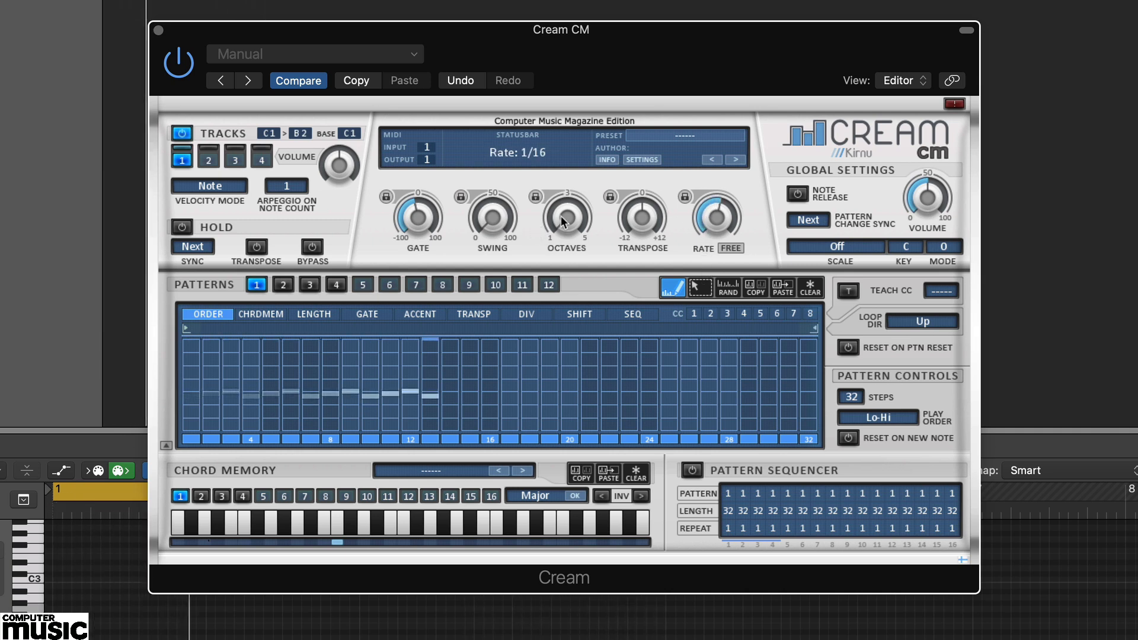
pyautogui.moveTo(567, 218); pyautogui.dragTo(566, 240)
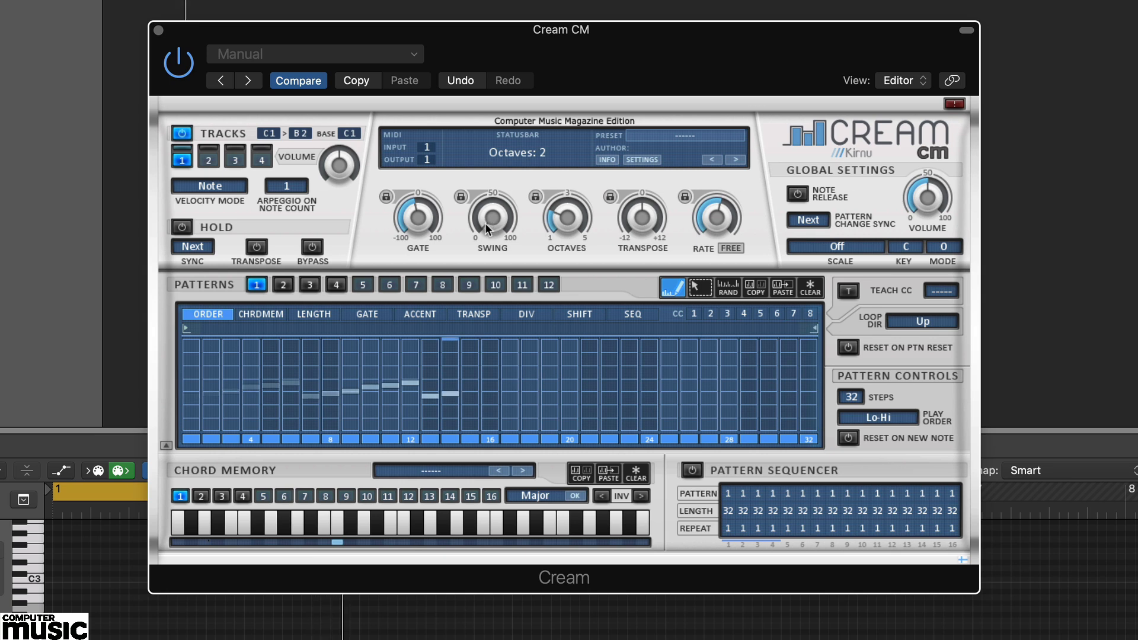
pyautogui.moveTo(492, 218); pyautogui.dragTo(492, 211)
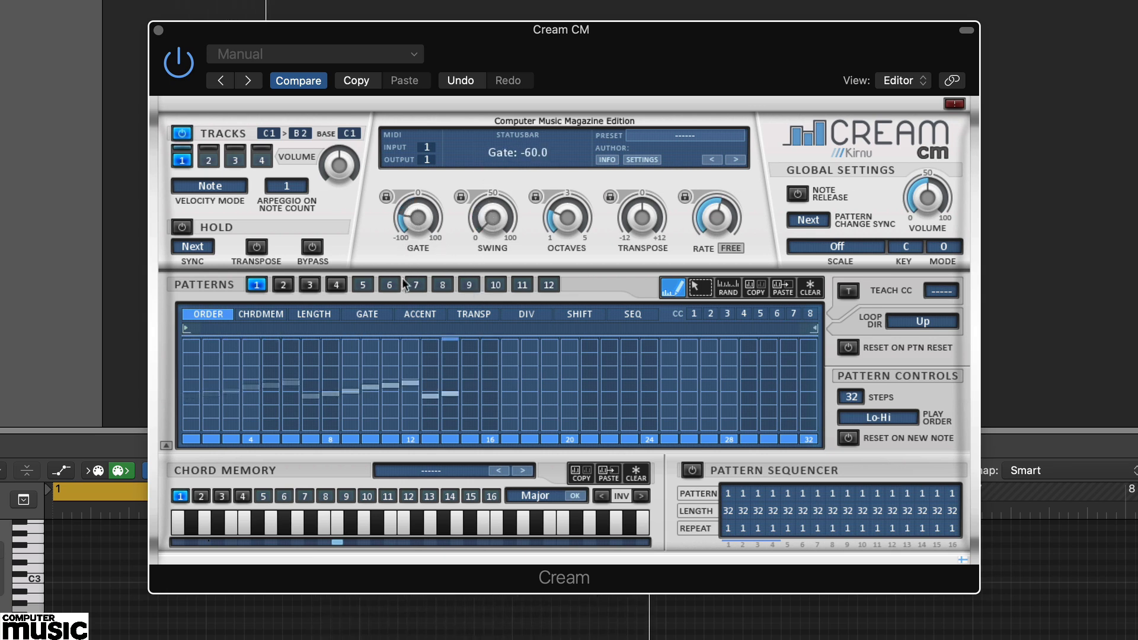
pyautogui.moveTo(418, 218); pyautogui.dragTo(419, 247)
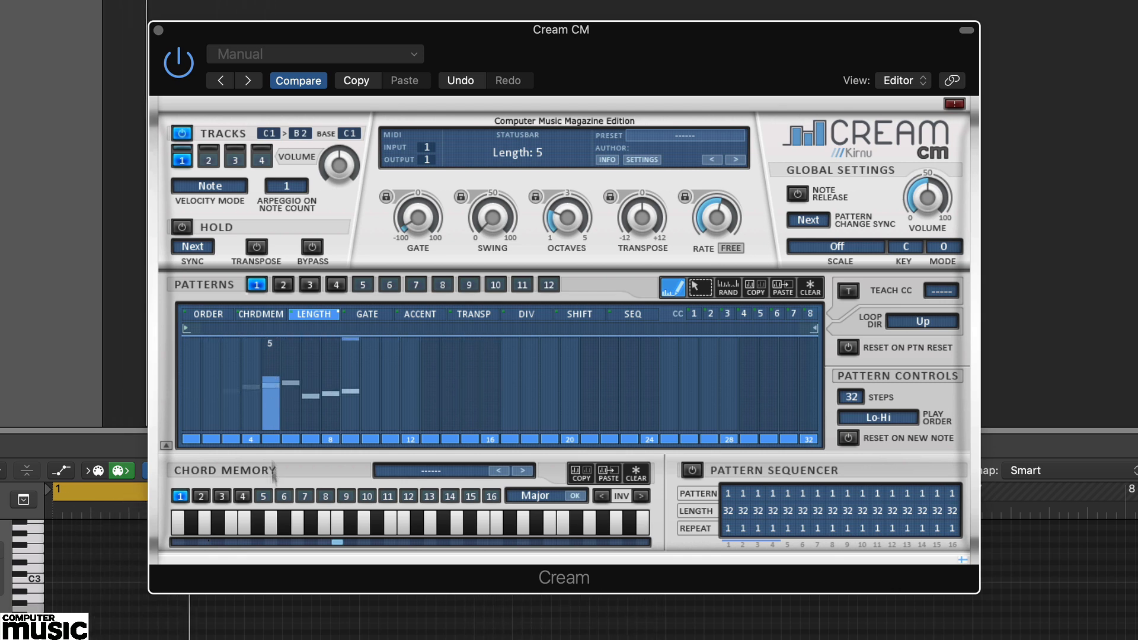
# Draw accent values across the first steps, then add transpose offsets to two steps.
pyautogui.click(418, 313)
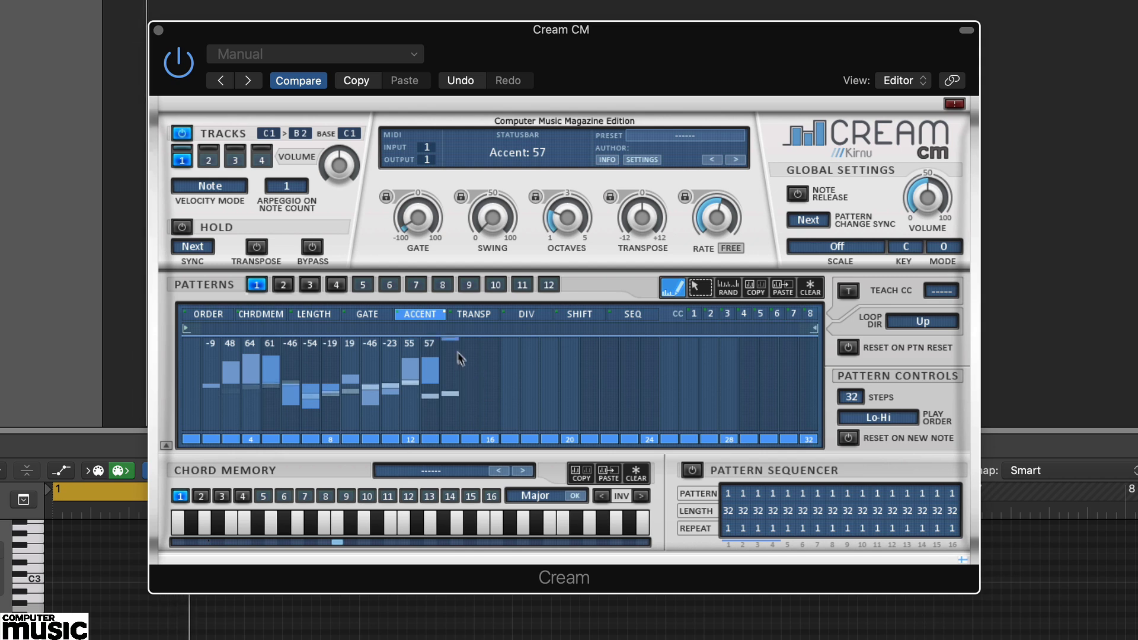
pyautogui.click(473, 313)
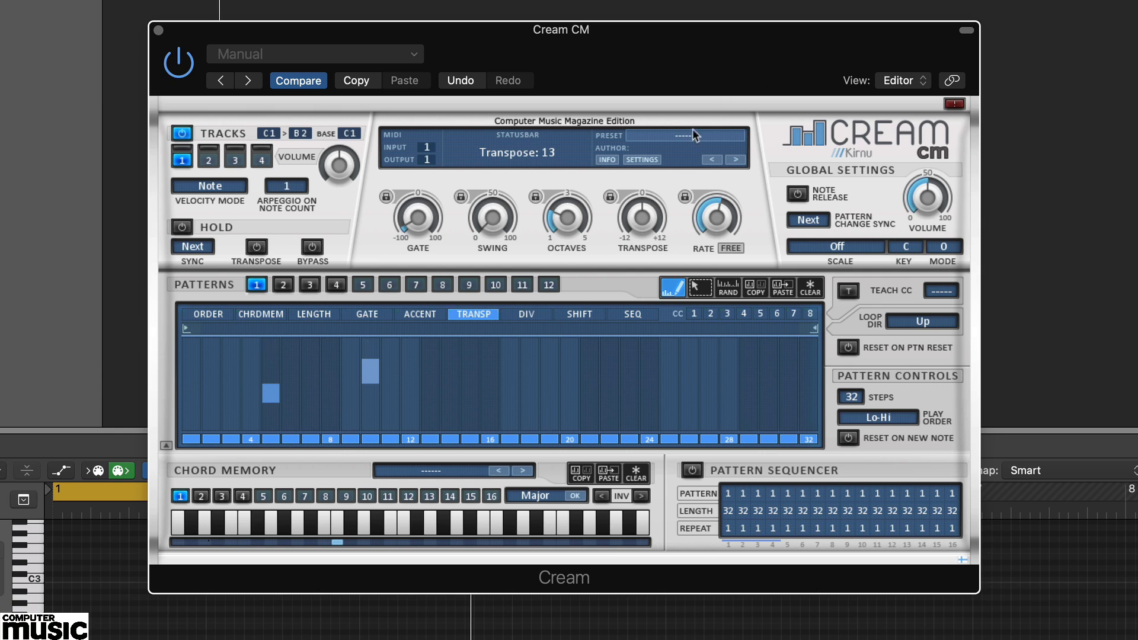
# Load the Factory > 2 lead > Lead S preset, replacing the hand-drawn pattern.
pyautogui.click(678, 135)
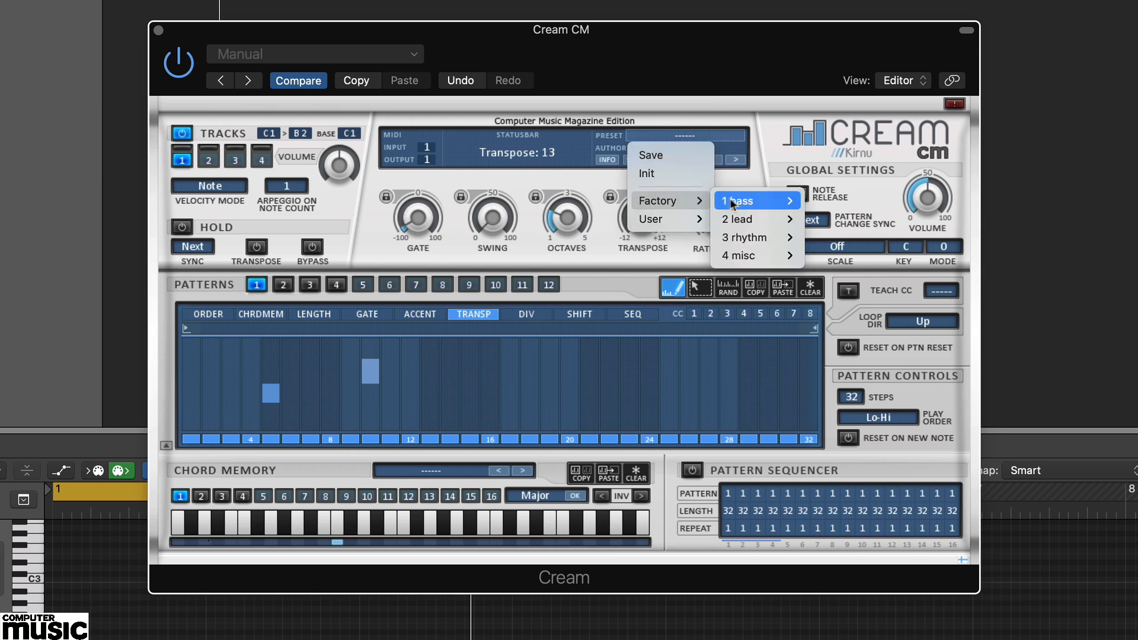
pyautogui.moveTo(736, 219)
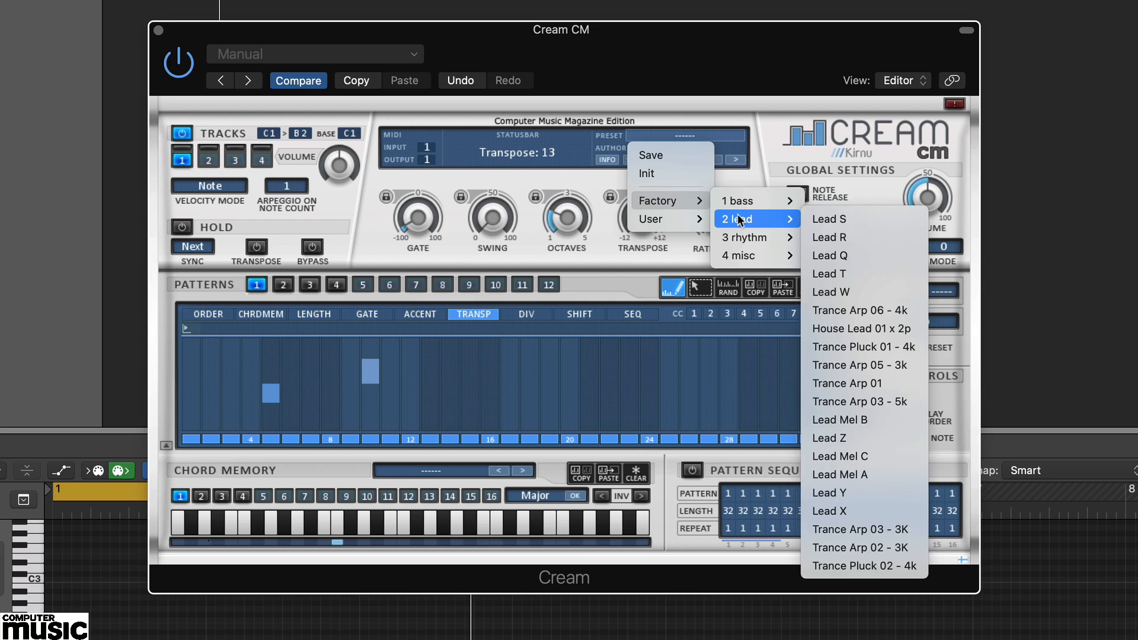
pyautogui.click(828, 218)
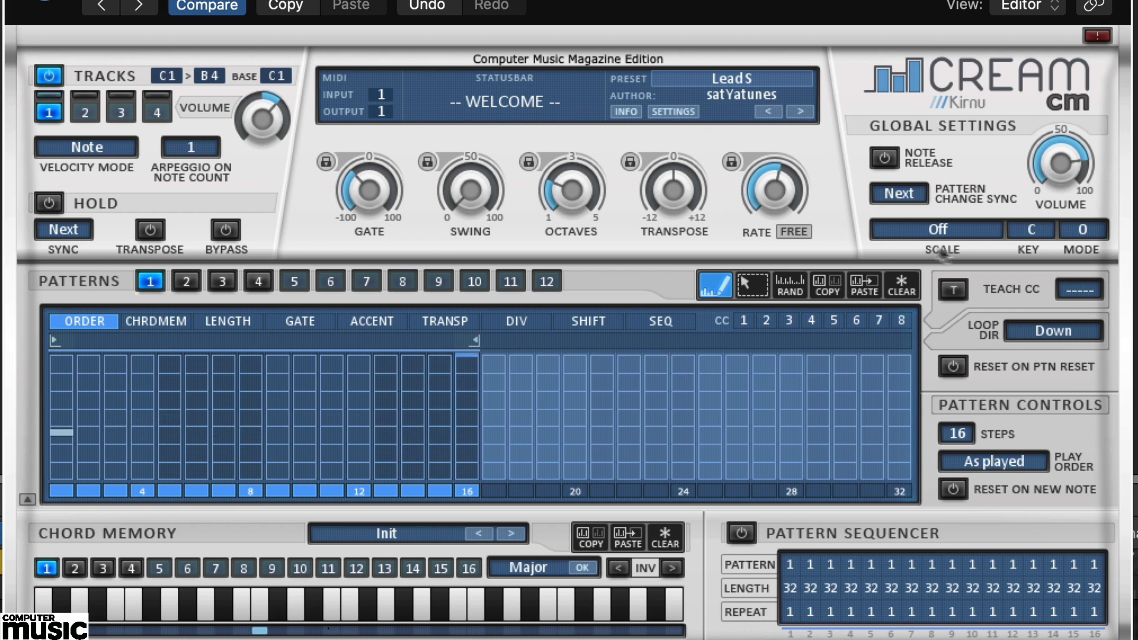
pyautogui.click(1053, 331)
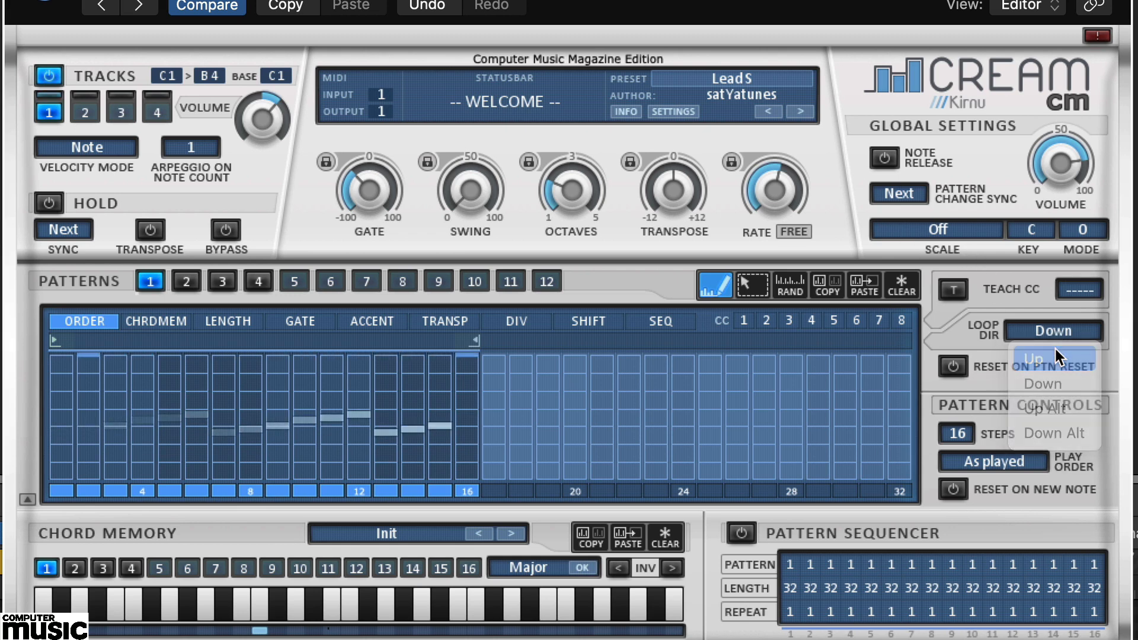
pyautogui.click(1032, 357)
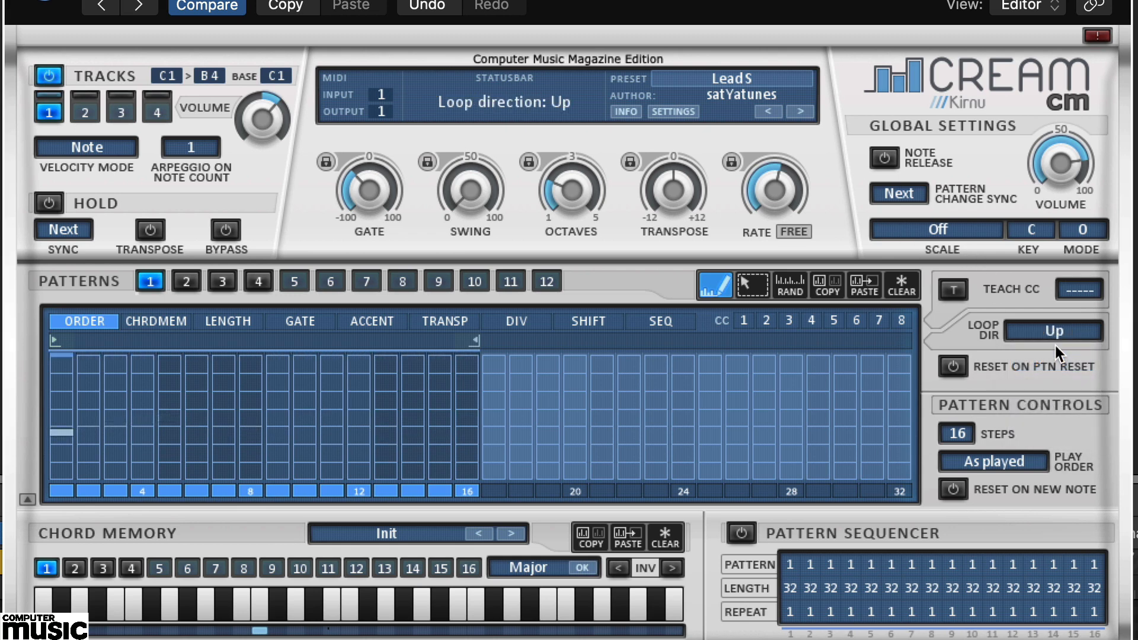
pyautogui.moveTo(1061, 342)
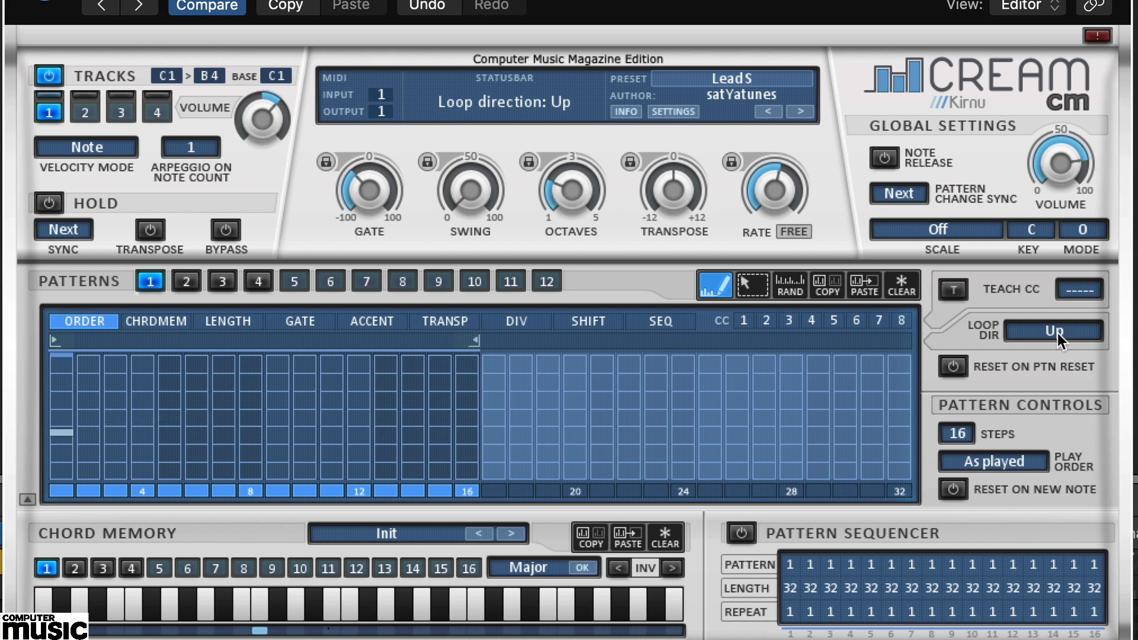
pyautogui.click(1053, 332)
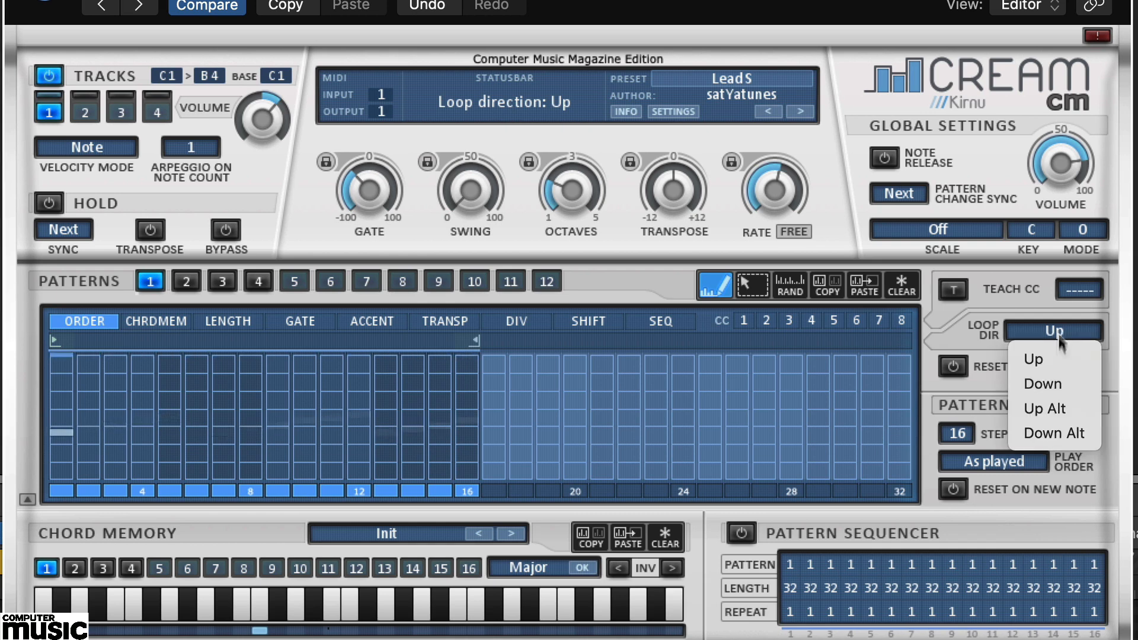
pyautogui.click(1042, 384)
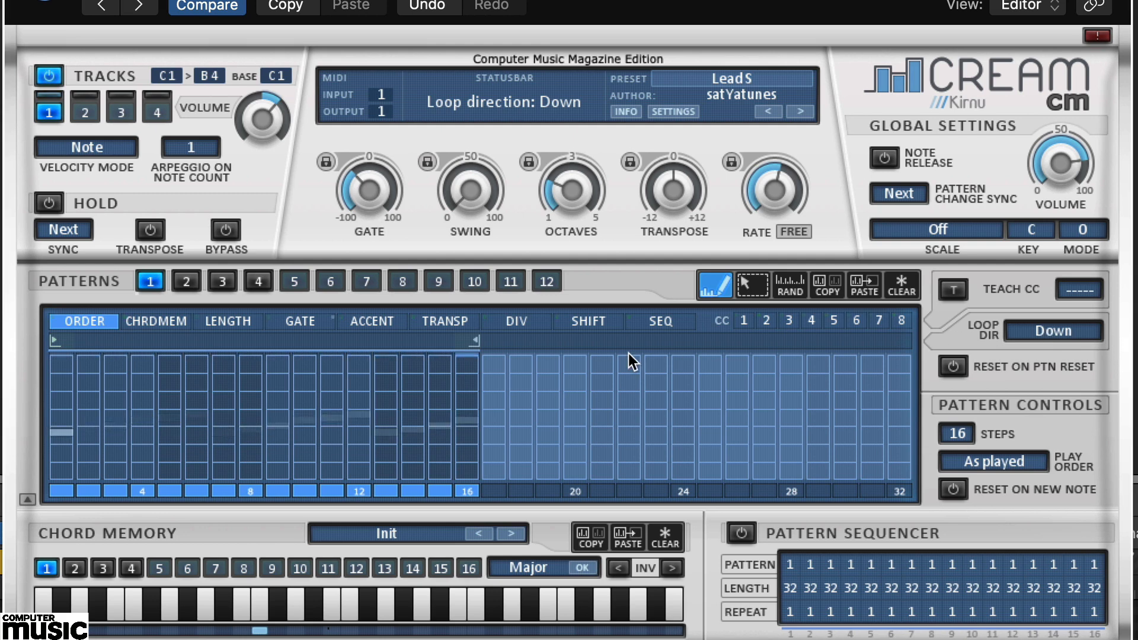
pyautogui.moveTo(432, 348)
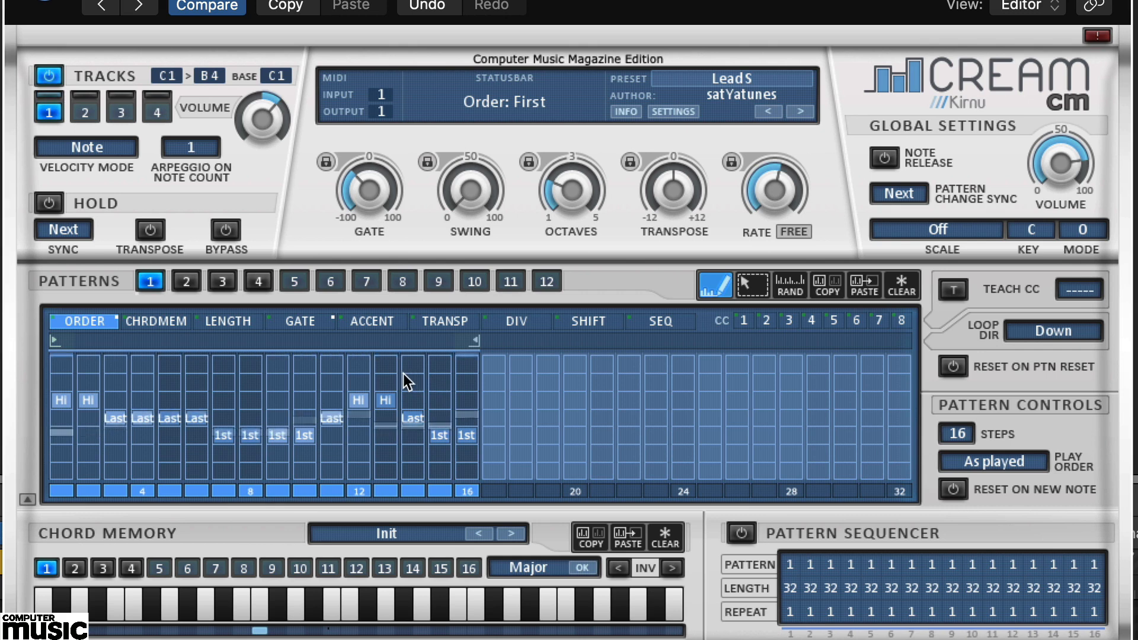
pyautogui.moveTo(483, 348)
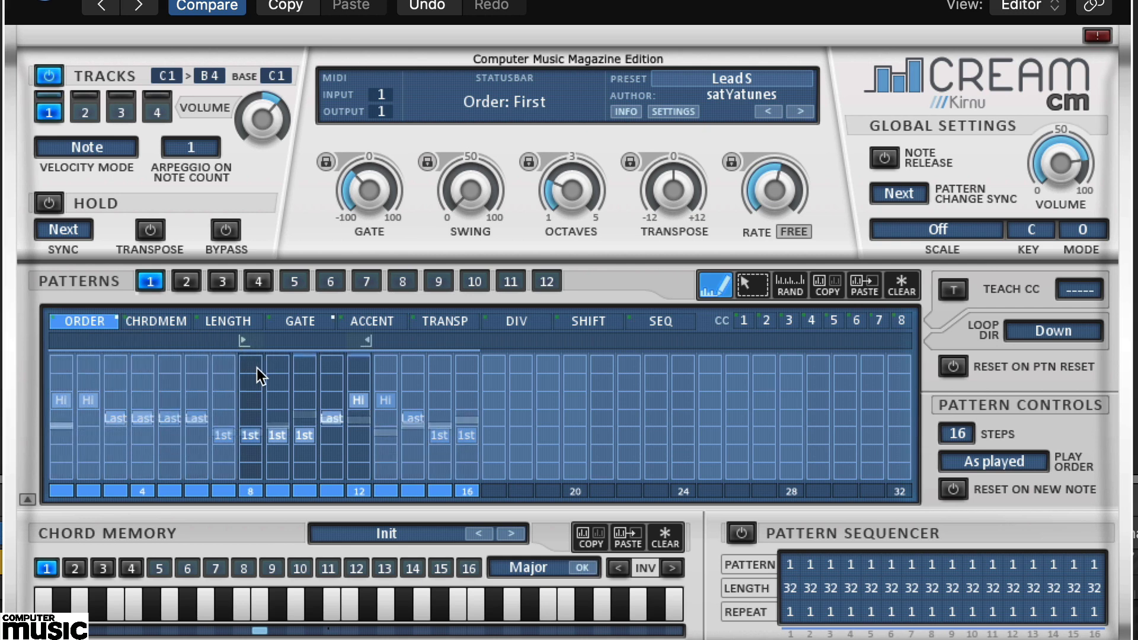
# Show the GATE lane to examine Lead S's per-step gate values.
pyautogui.click(299, 321)
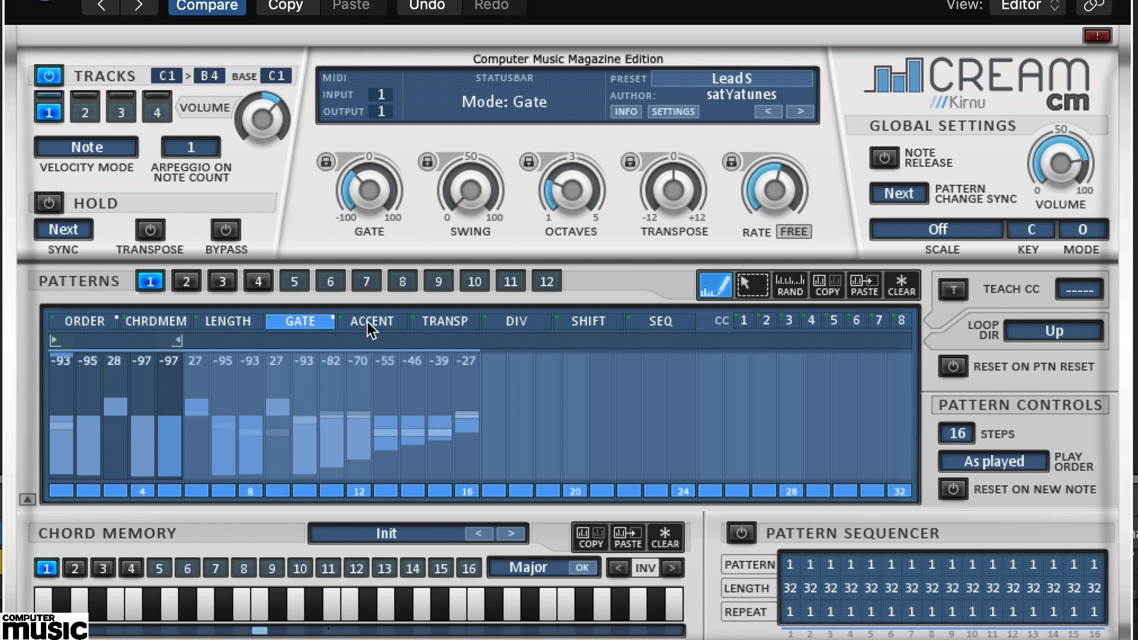
# Set the ACCENT lane's loop markers to span steps 4 to 12.
pyautogui.click(371, 321)
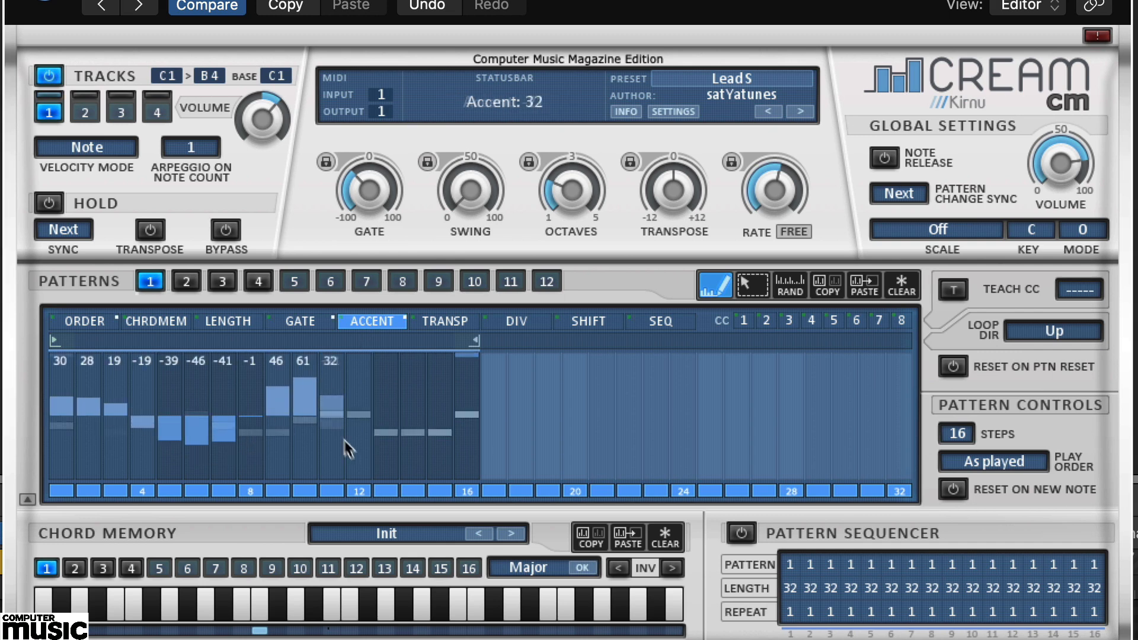
pyautogui.moveTo(345, 447); pyautogui.dragTo(435, 393)
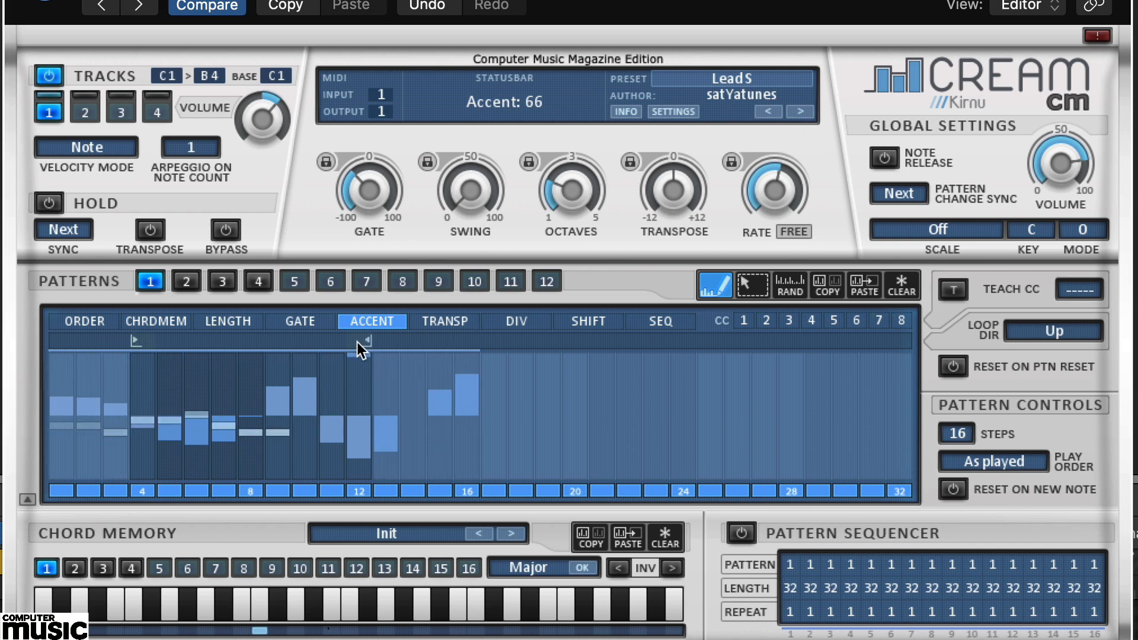
pyautogui.moveTo(160, 342)
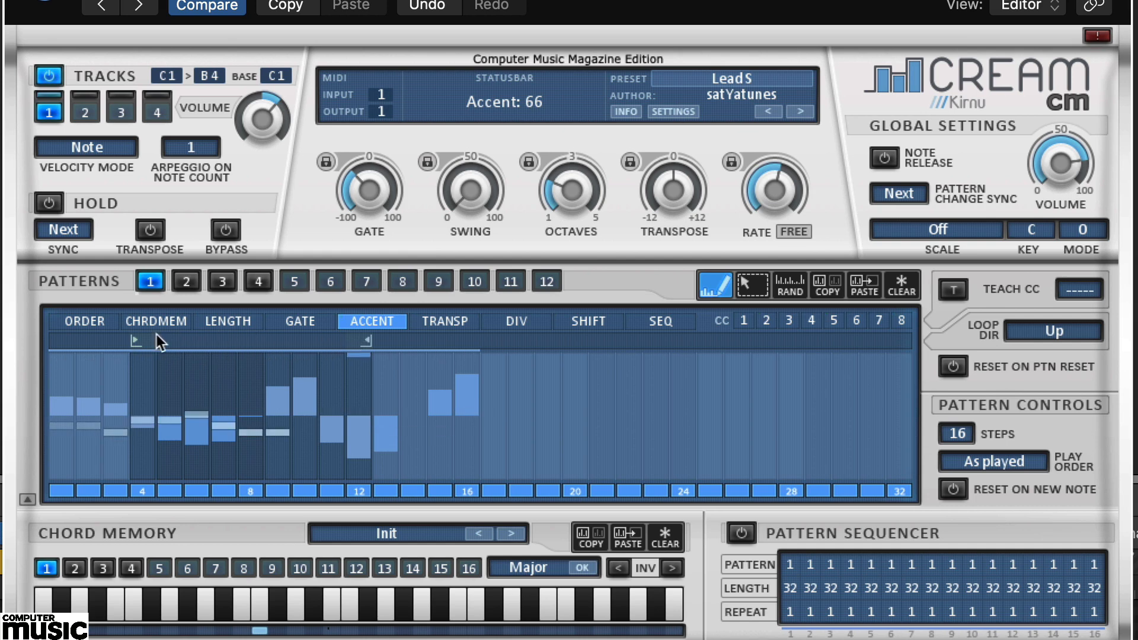